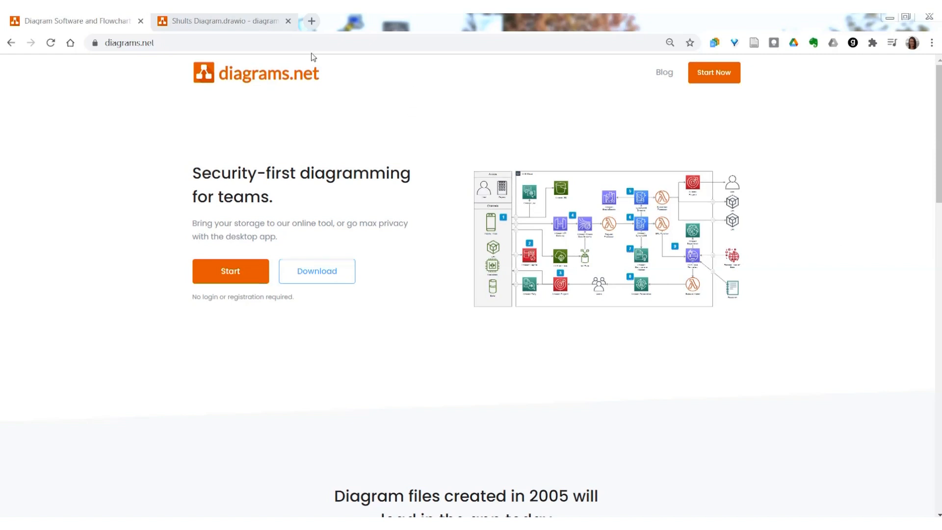
# Switch to the Shults Diagram.drawio browser tab
pyautogui.click(222, 21)
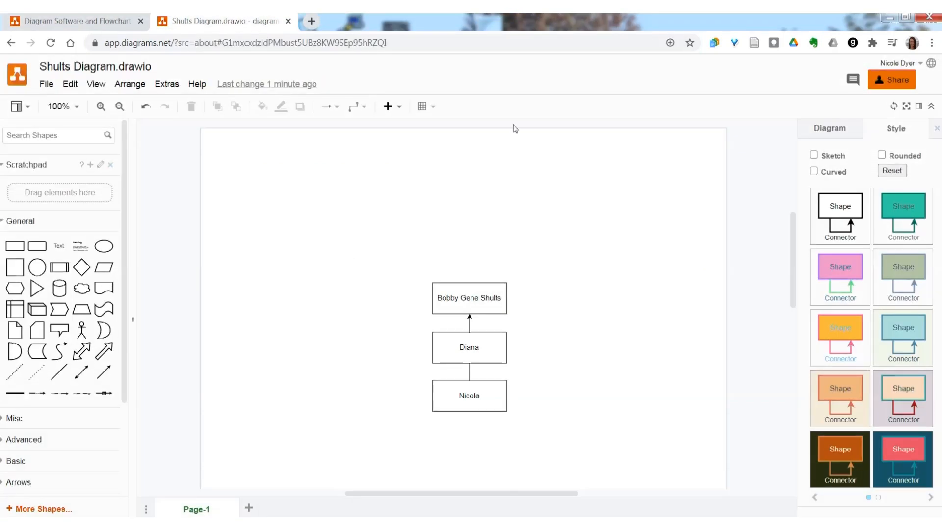
pyautogui.click(469, 396)
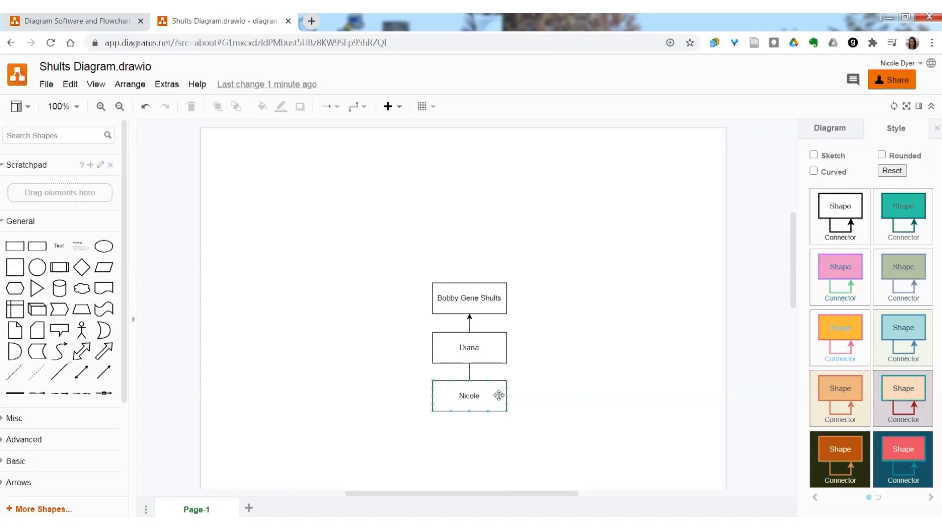
pyautogui.click(557, 335)
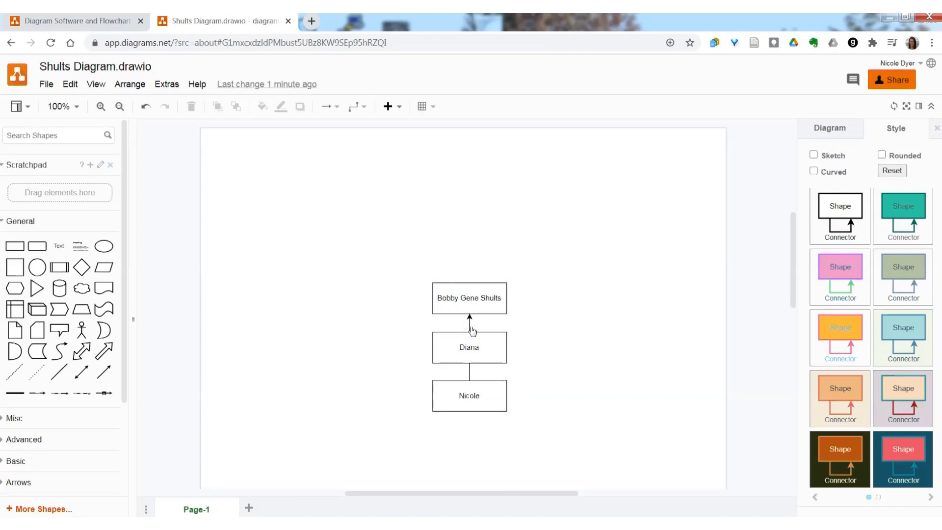
pyautogui.click(470, 320)
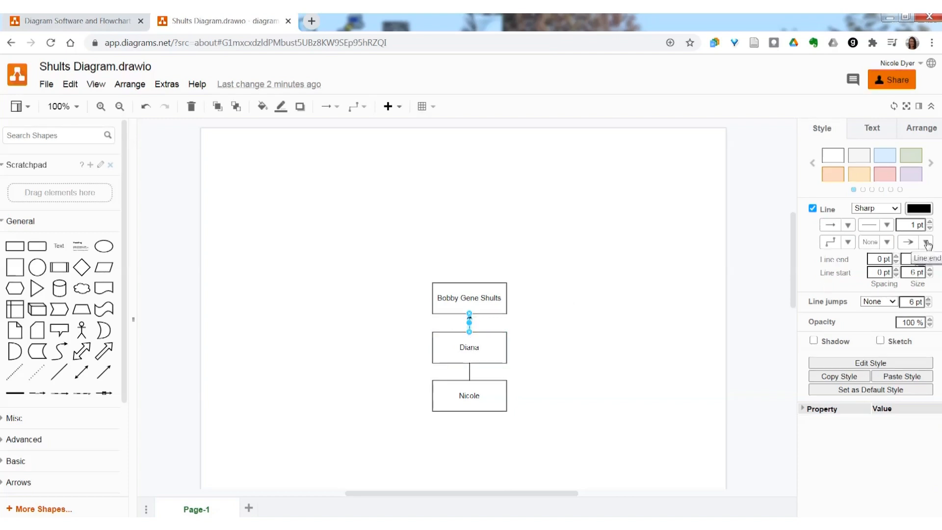
pyautogui.click(927, 241)
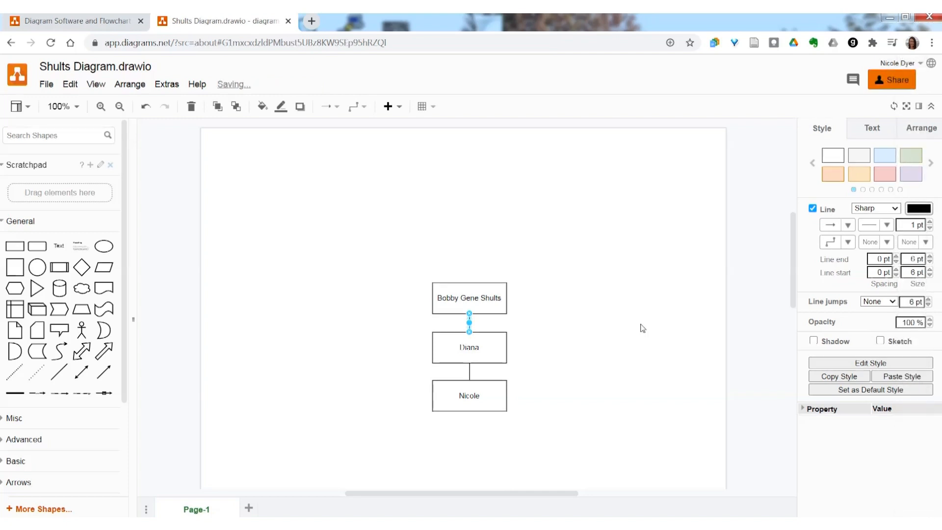
pyautogui.click(433, 255)
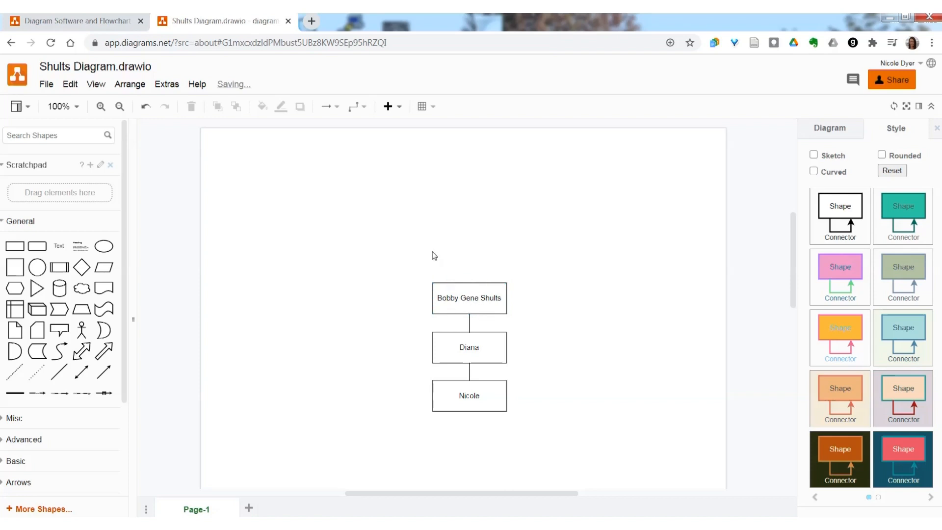
pyautogui.click(469, 299)
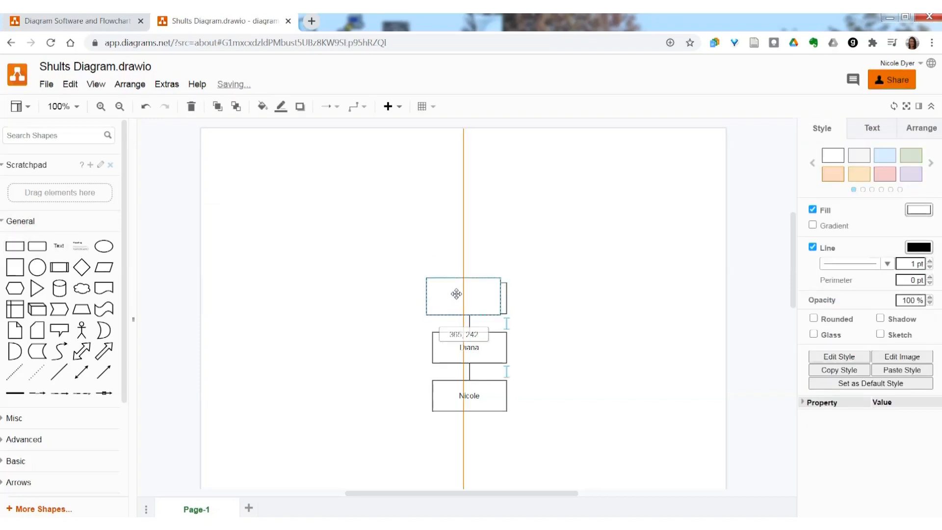
pyautogui.moveTo(465, 295); pyautogui.dragTo(409, 237)
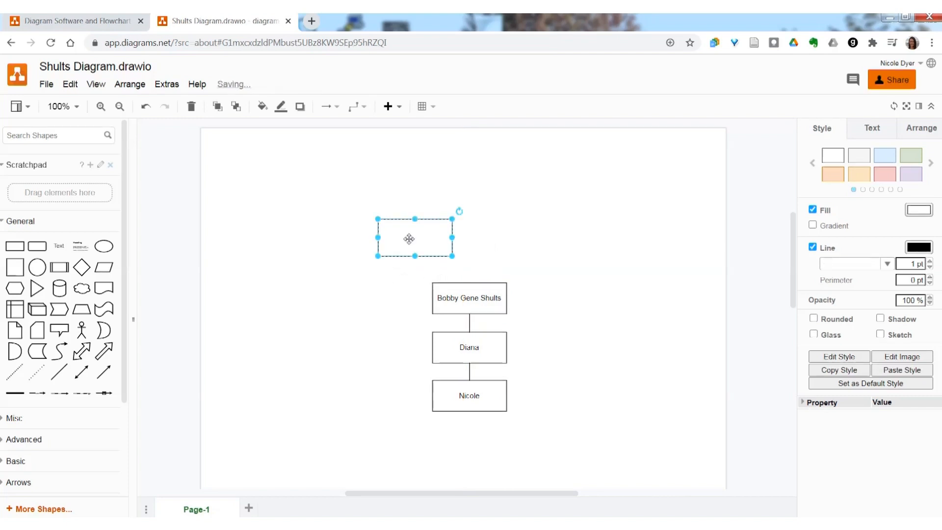
pyautogui.doubleClick(409, 239)
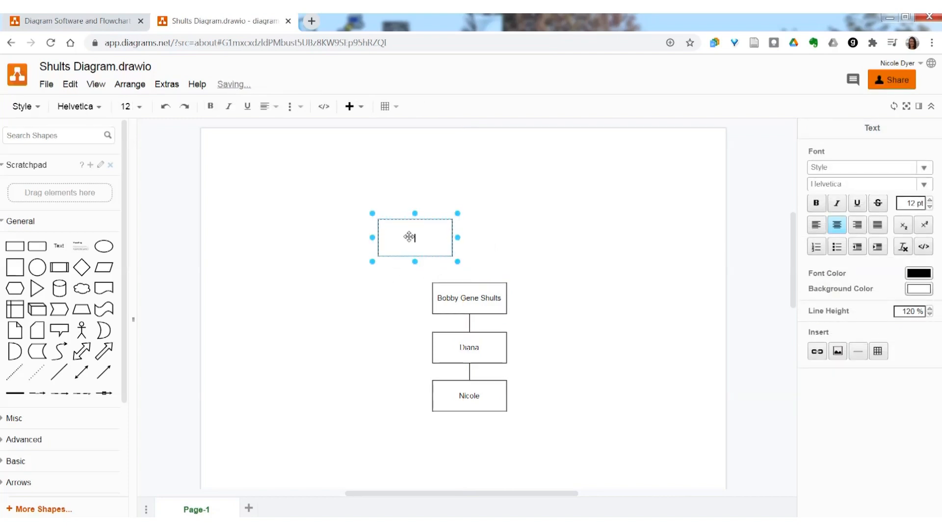
pyautogui.write('Ettie Belle H')
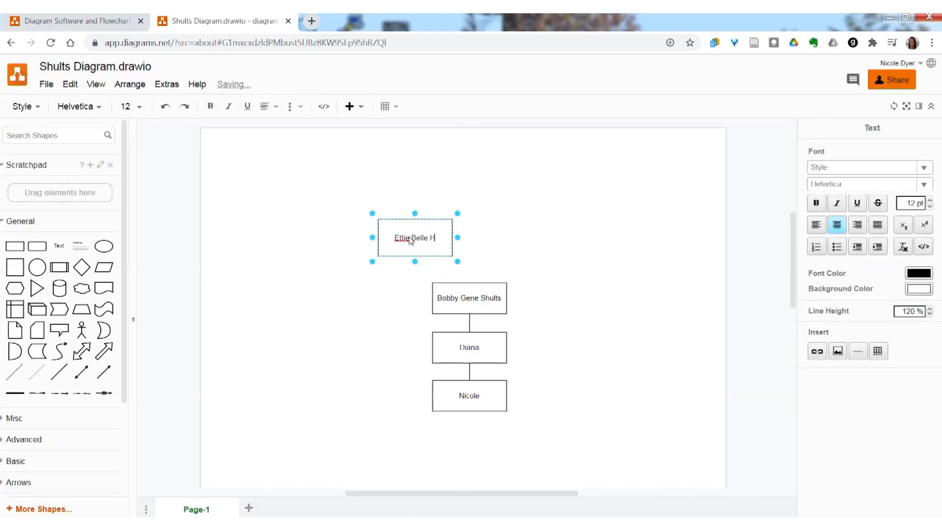
pyautogui.write('arris')
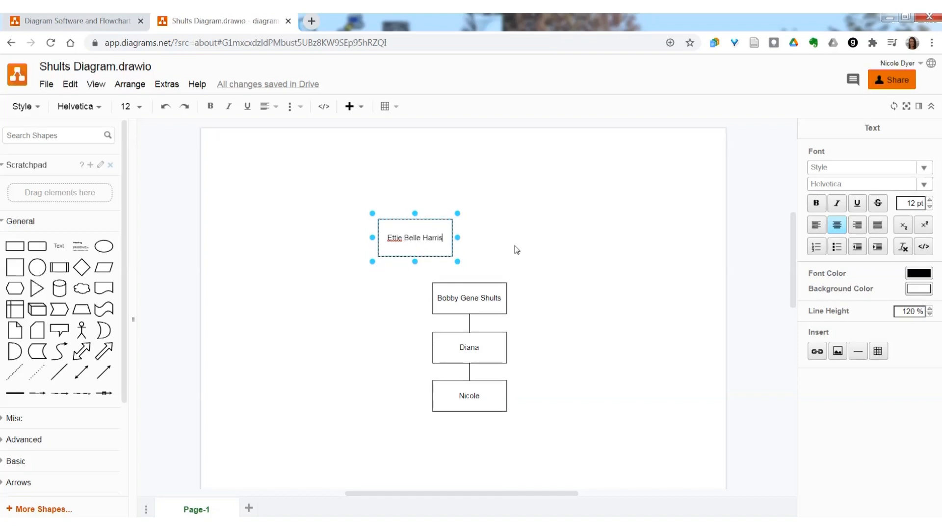
pyautogui.click(469, 298)
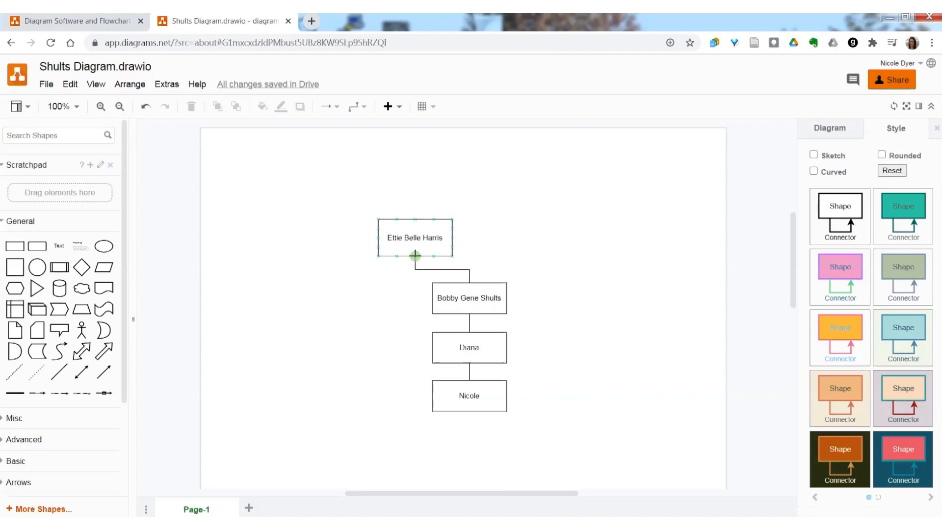
pyautogui.click(441, 269)
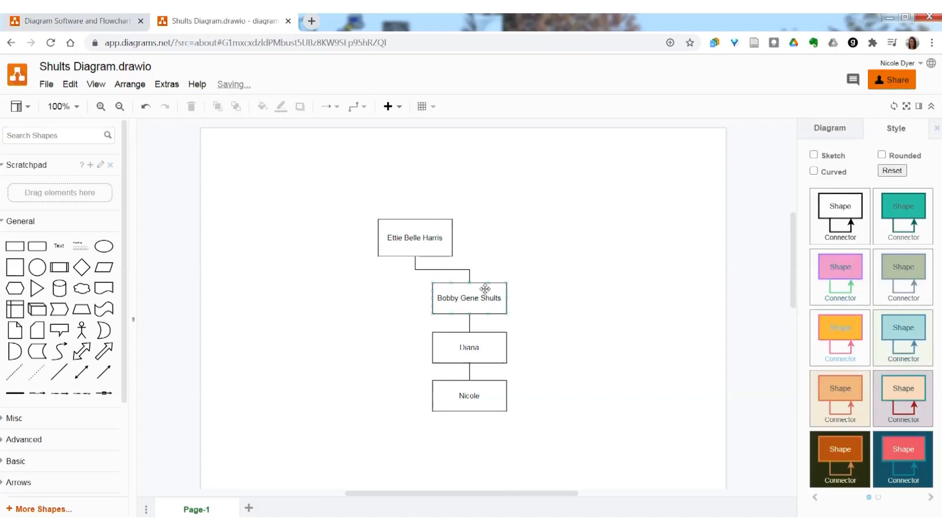
pyautogui.click(468, 299)
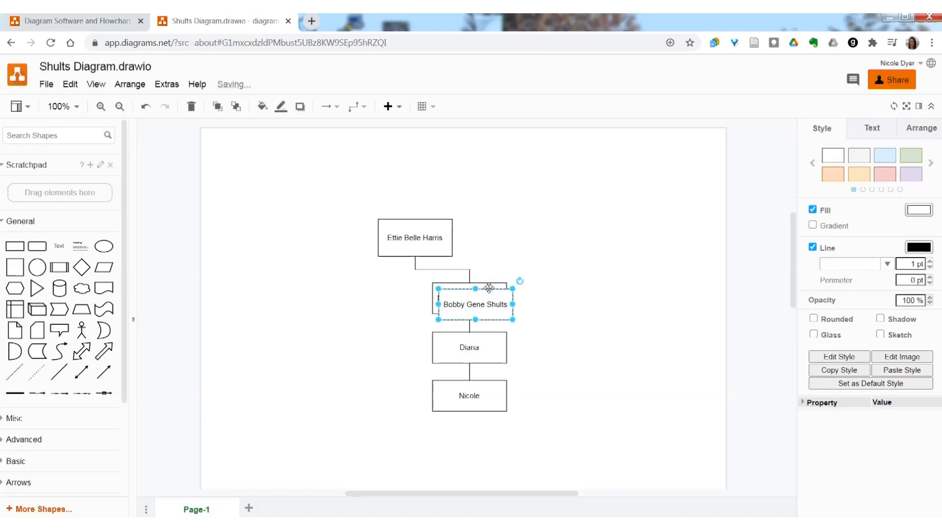
pyautogui.moveTo(473, 303); pyautogui.dragTo(363, 298)
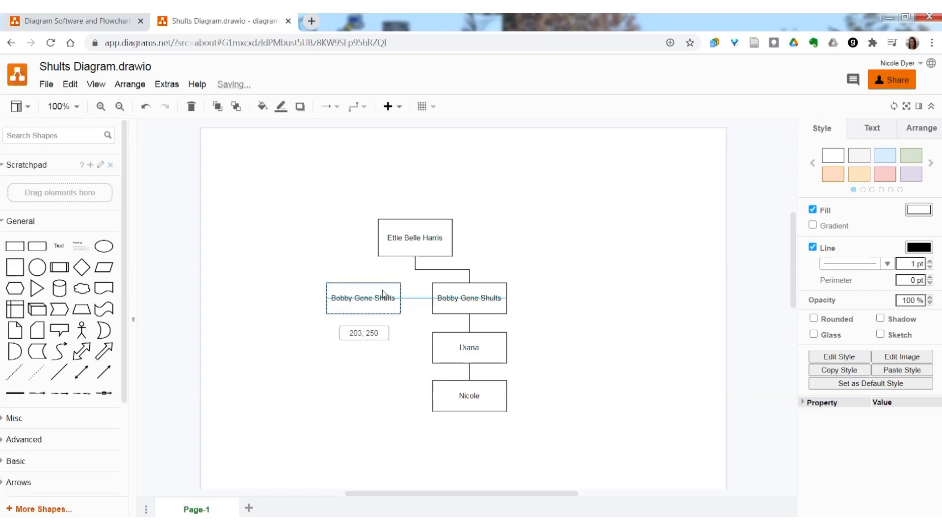
pyautogui.doubleClick(363, 298)
pyautogui.write('C.H.')
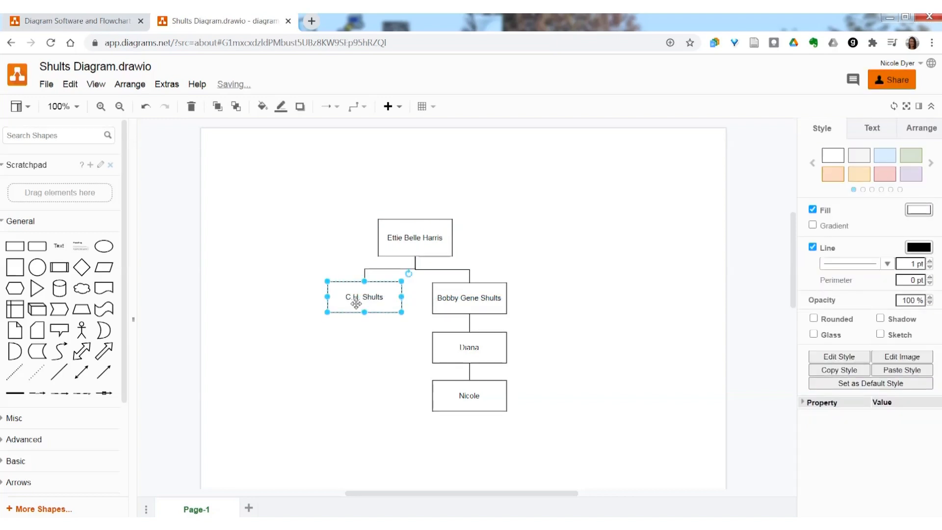
pyautogui.click(469, 347)
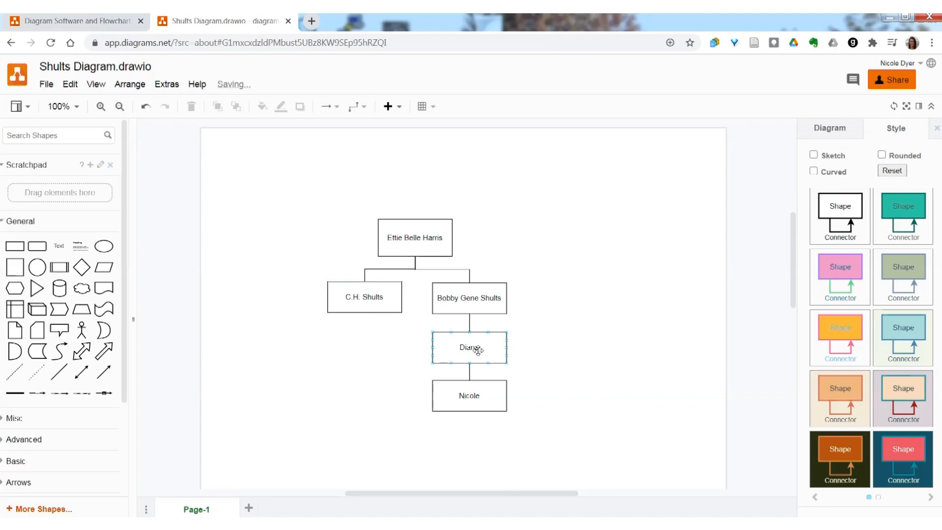
pyautogui.moveTo(469, 348); pyautogui.dragTo(362, 346)
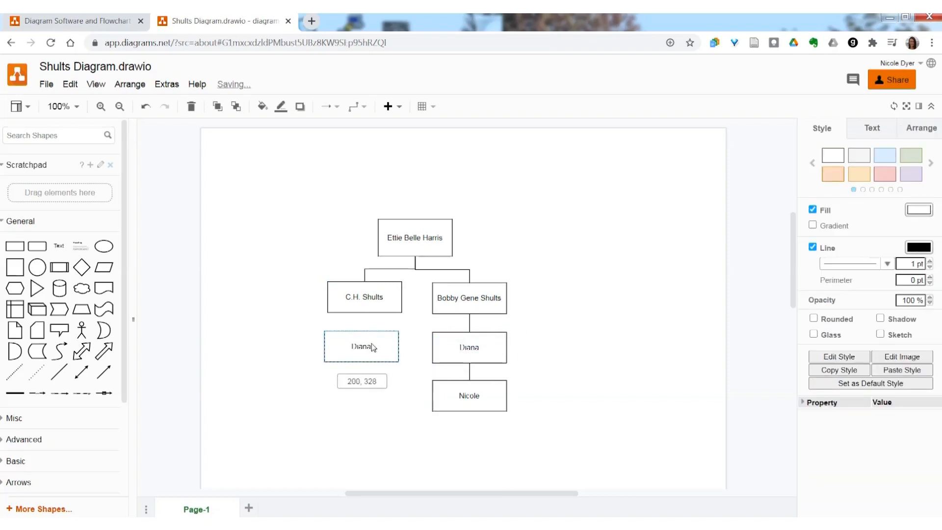
pyautogui.click(361, 348)
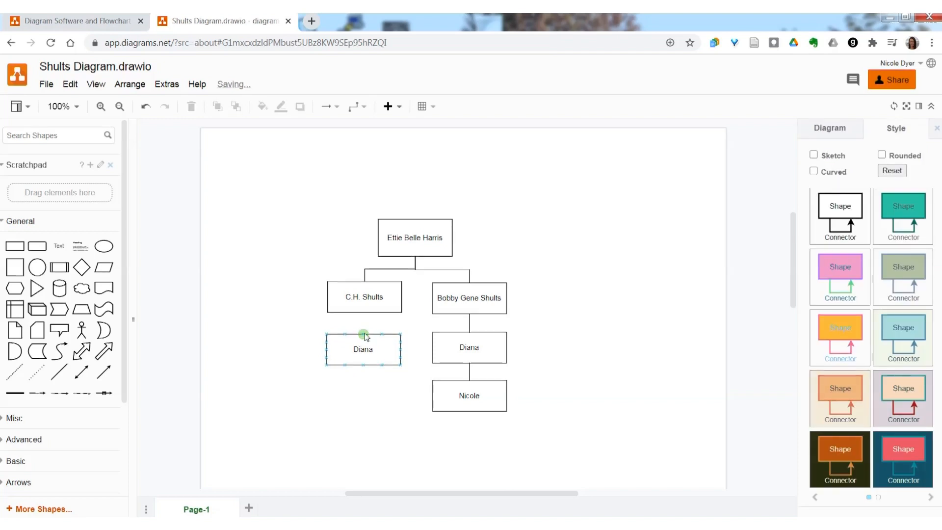
pyautogui.doubleClick(363, 349)
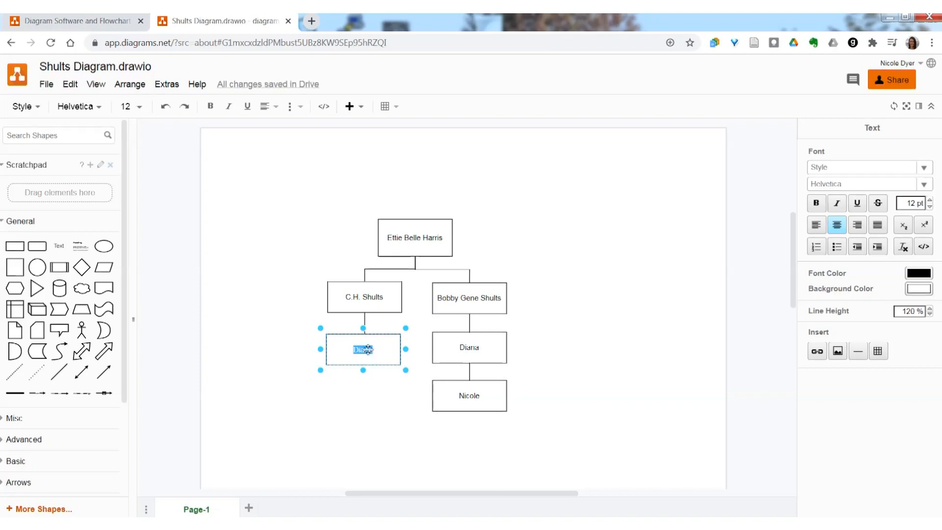
pyautogui.write('Private Male')
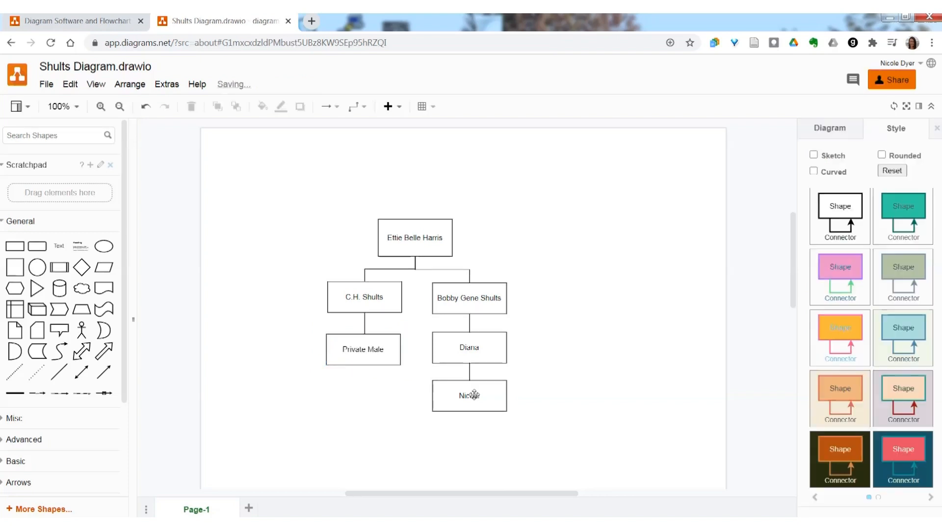
# Copy the Nicole box under Private Male and relabel it 'Mary' with '304 cM'
pyautogui.moveTo(469, 395); pyautogui.dragTo(360, 395)
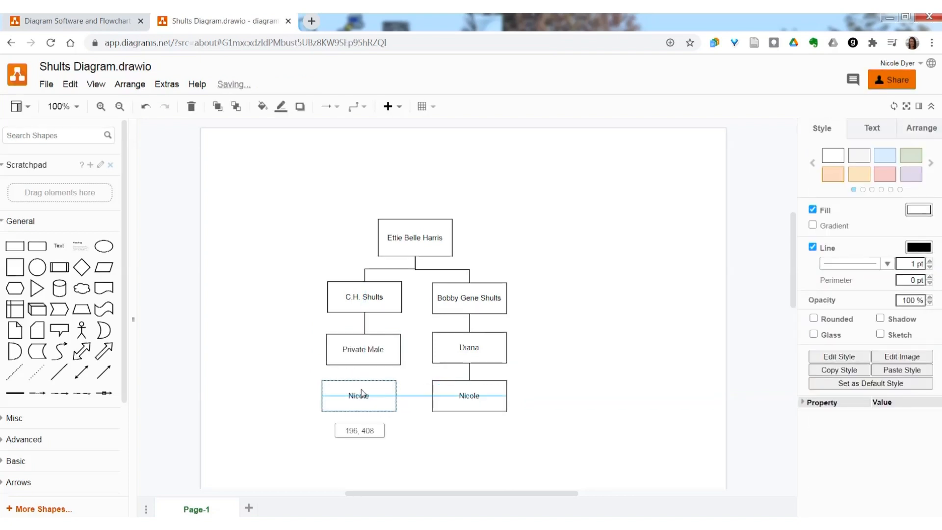
pyautogui.doubleClick(359, 395)
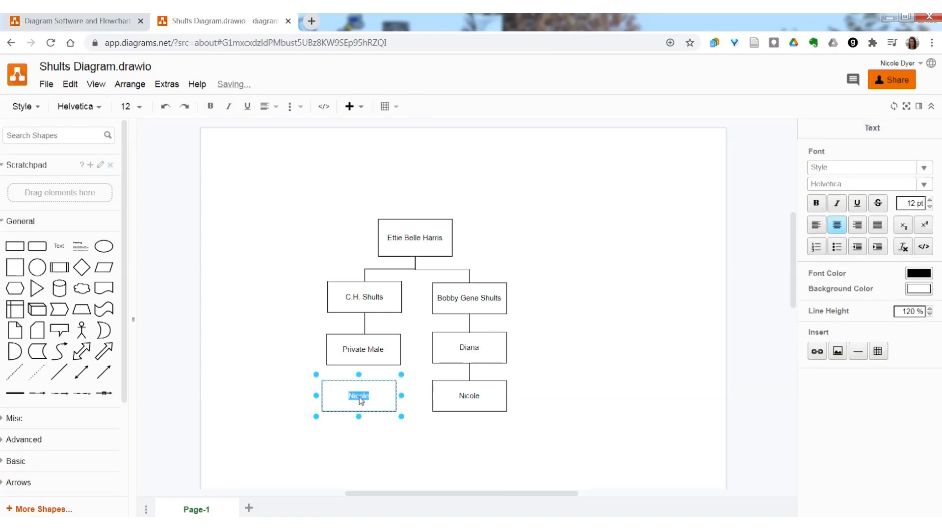
pyautogui.write('Mary')
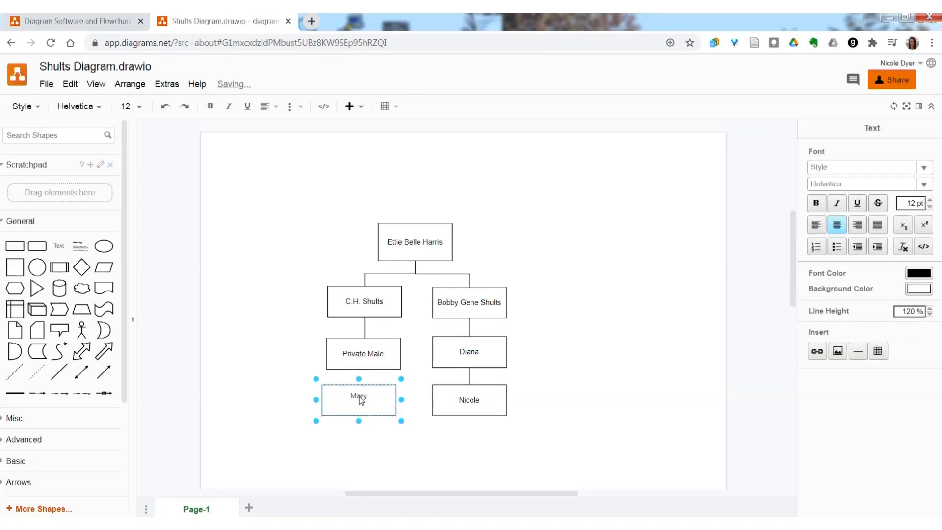
pyautogui.write('304 eM')
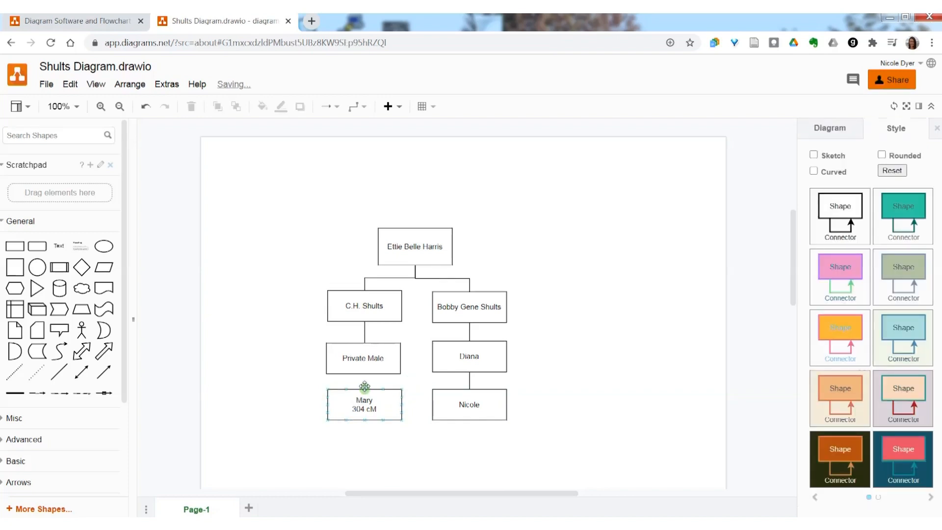
# Draw a connector from Mary's box up to Private Male
pyautogui.click(365, 381)
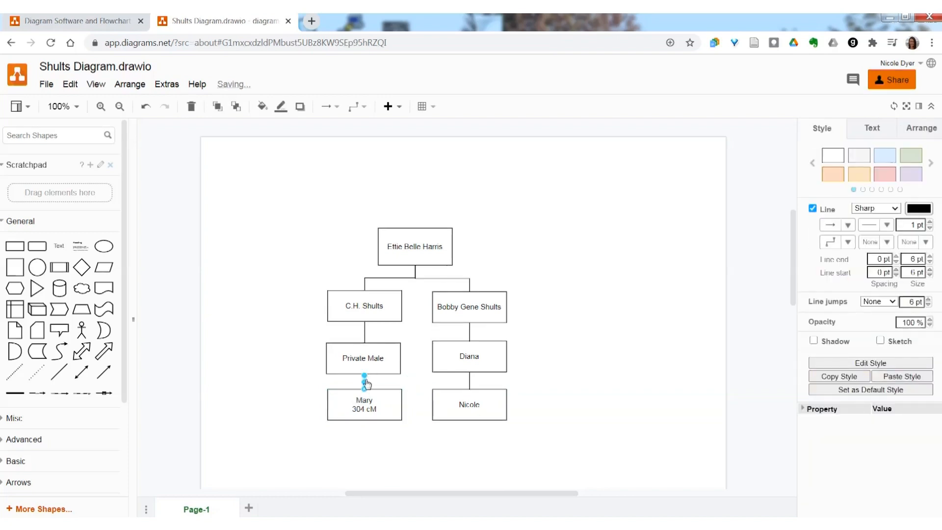
pyautogui.click(363, 358)
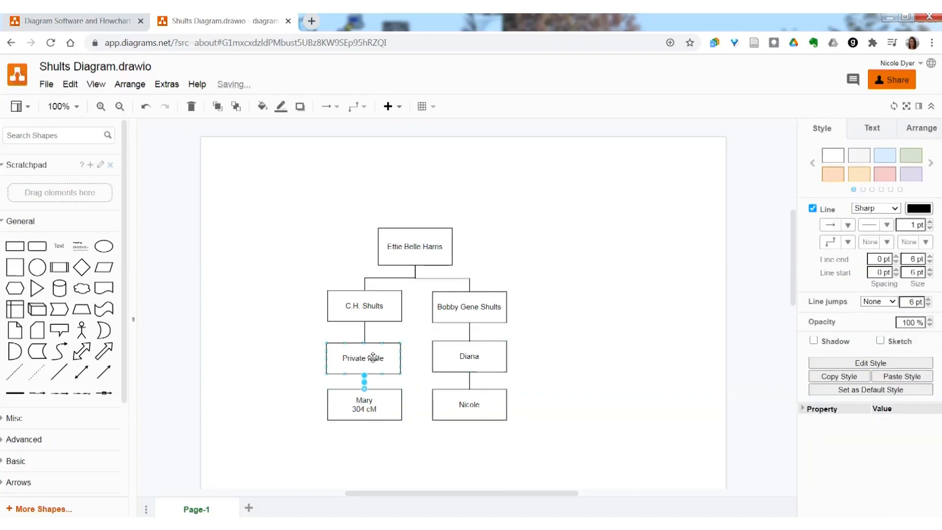
pyautogui.click(364, 306)
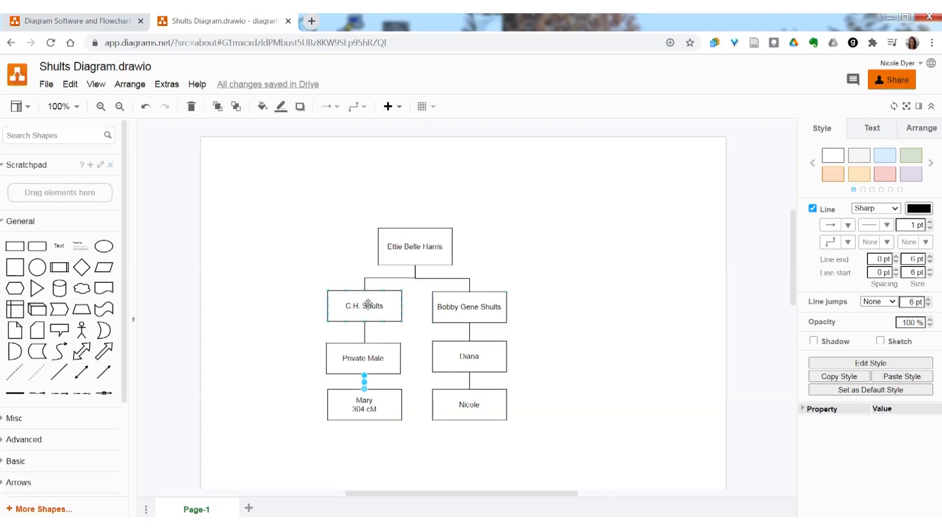
pyautogui.click(593, 243)
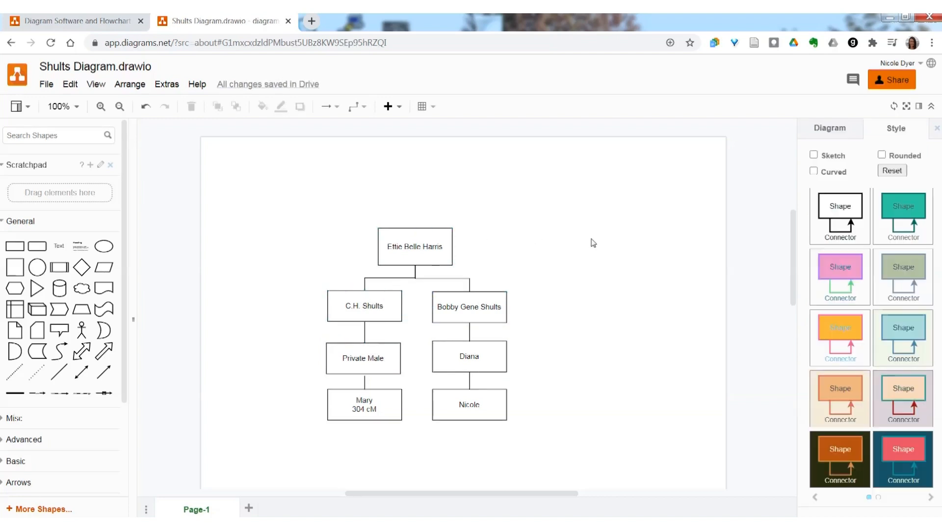
pyautogui.click(364, 306)
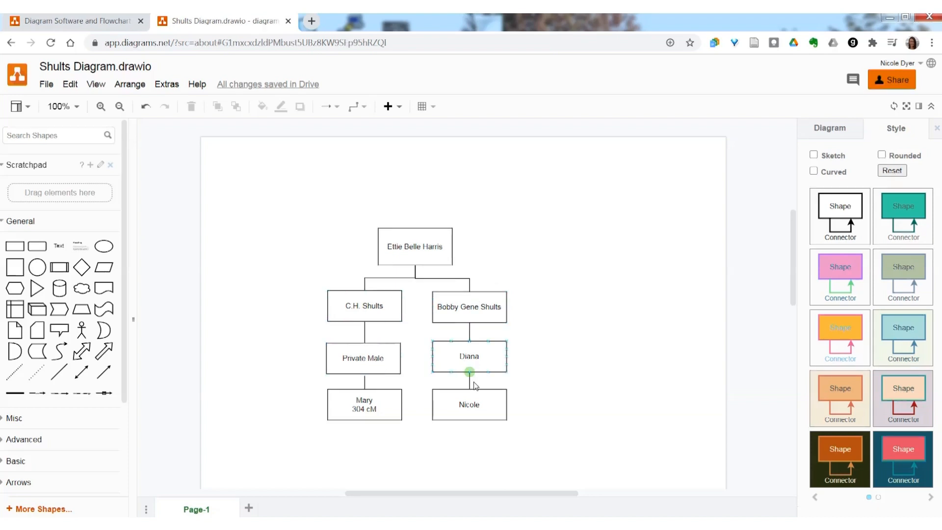
# Add a '2C' line to Mary's label beneath her 304 cM figure
pyautogui.click(363, 404)
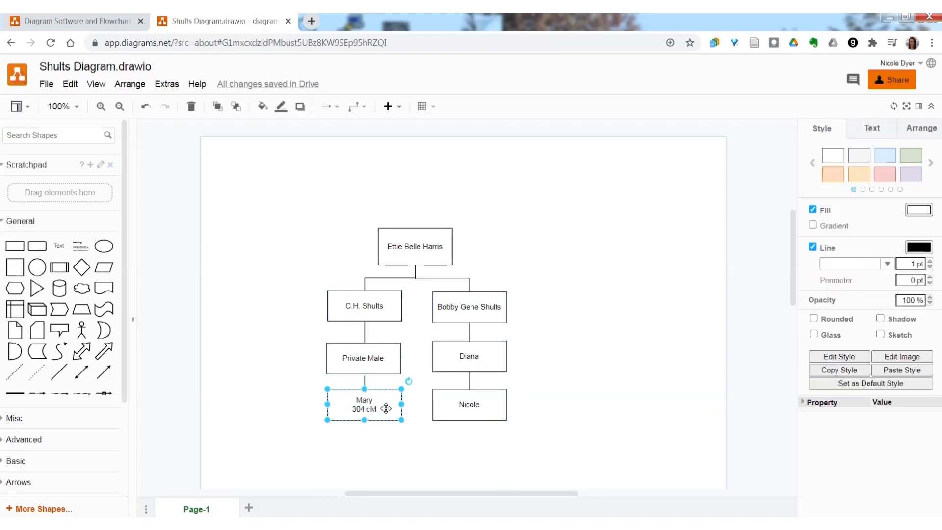
pyautogui.doubleClick(363, 406)
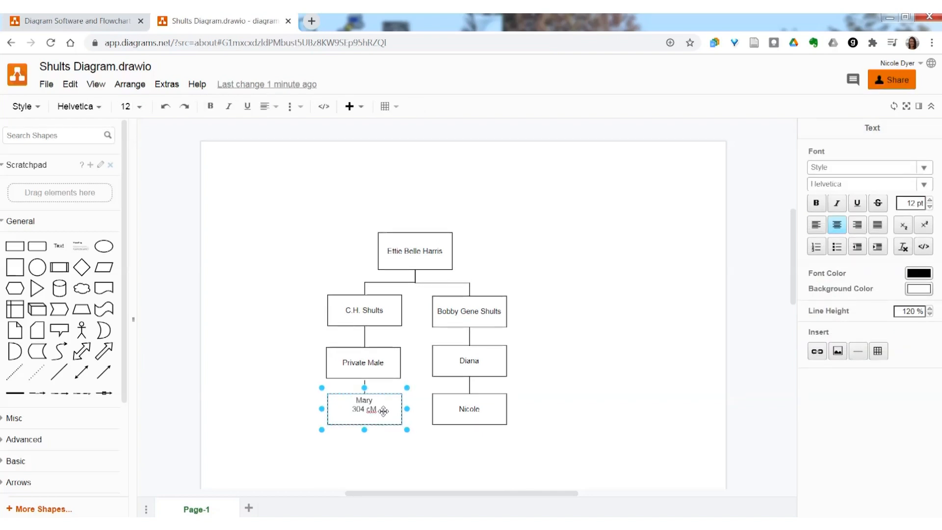
pyautogui.write('2C')
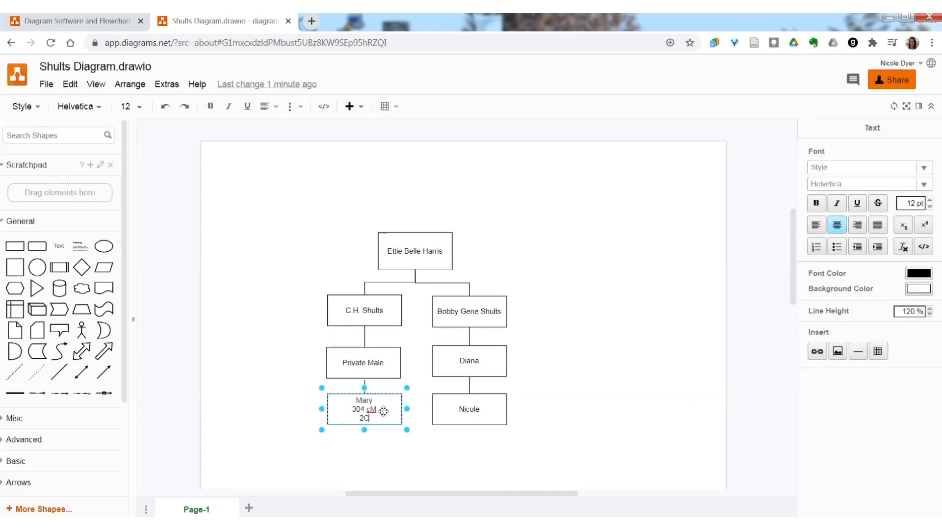
pyautogui.click(576, 379)
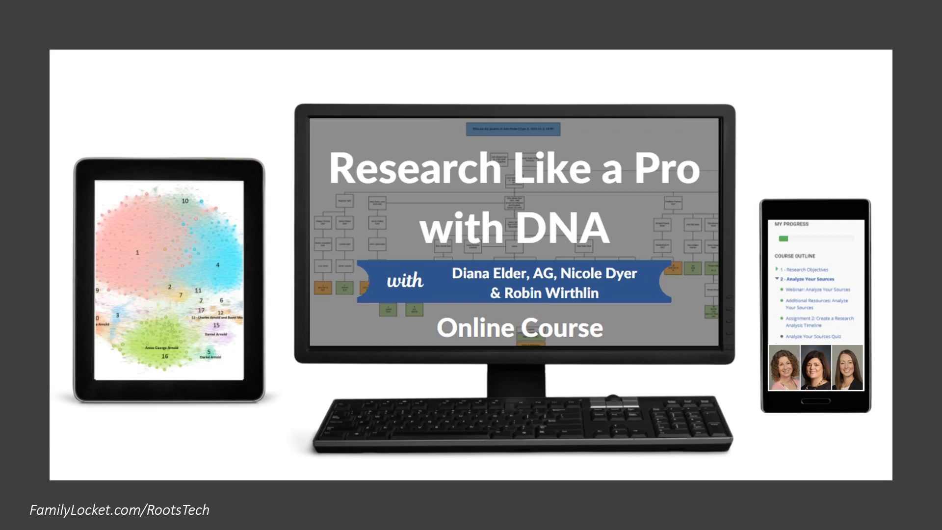
# Advance the slideshow to the FamilyLocket.com/RootsTech resources slide
pyautogui.press('Right')
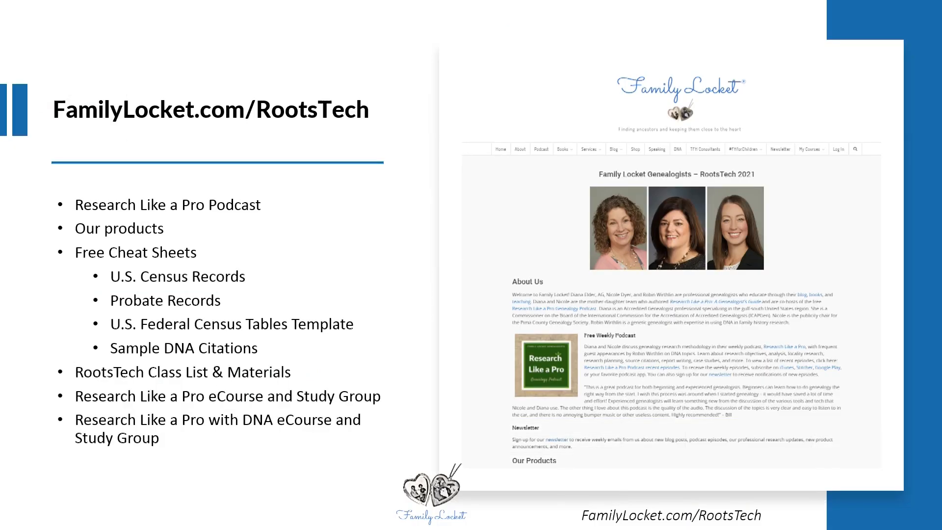